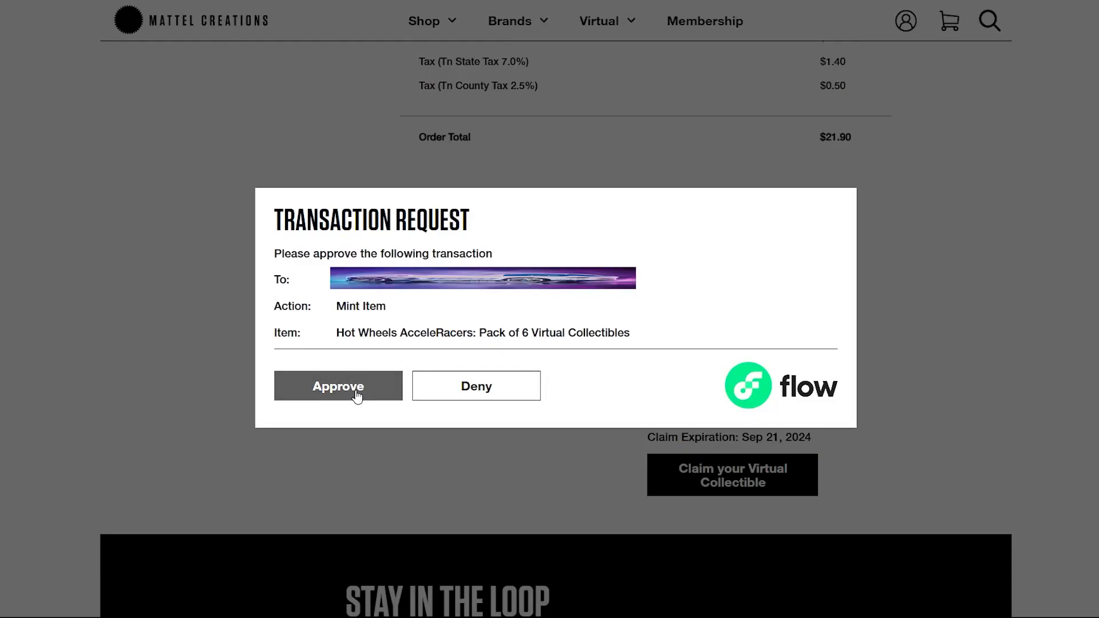
Step: Approve the mint transaction for the Hot Wheels AcceleRacers six-collectible pack
{"action": "left_click", "coordinate": [338, 386]}
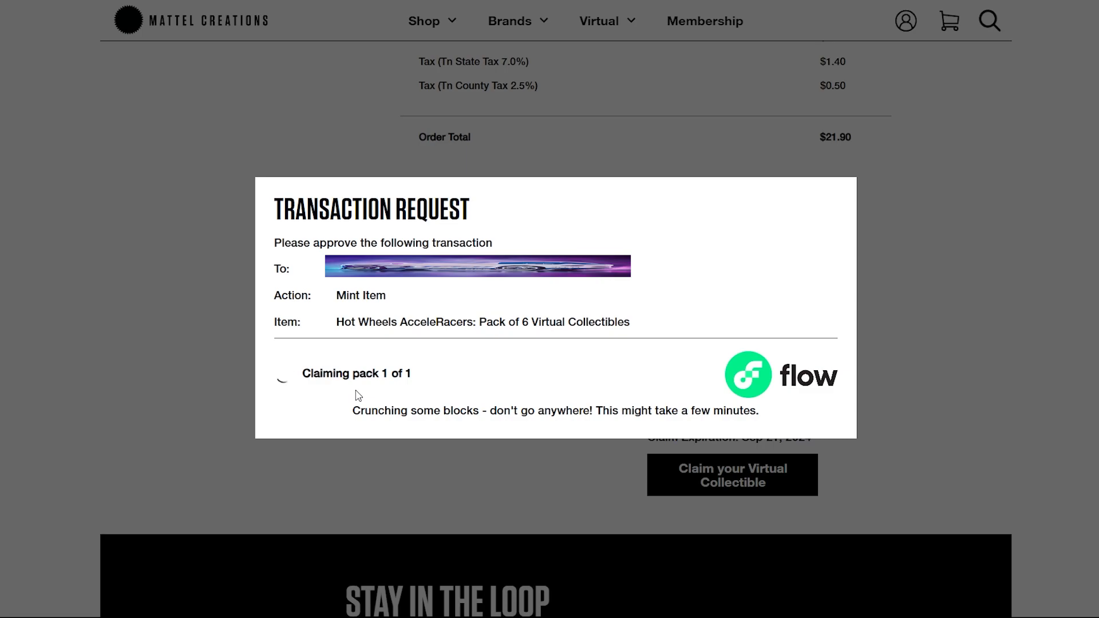
{"action": "mouse_move", "coordinate": [142, 596]}
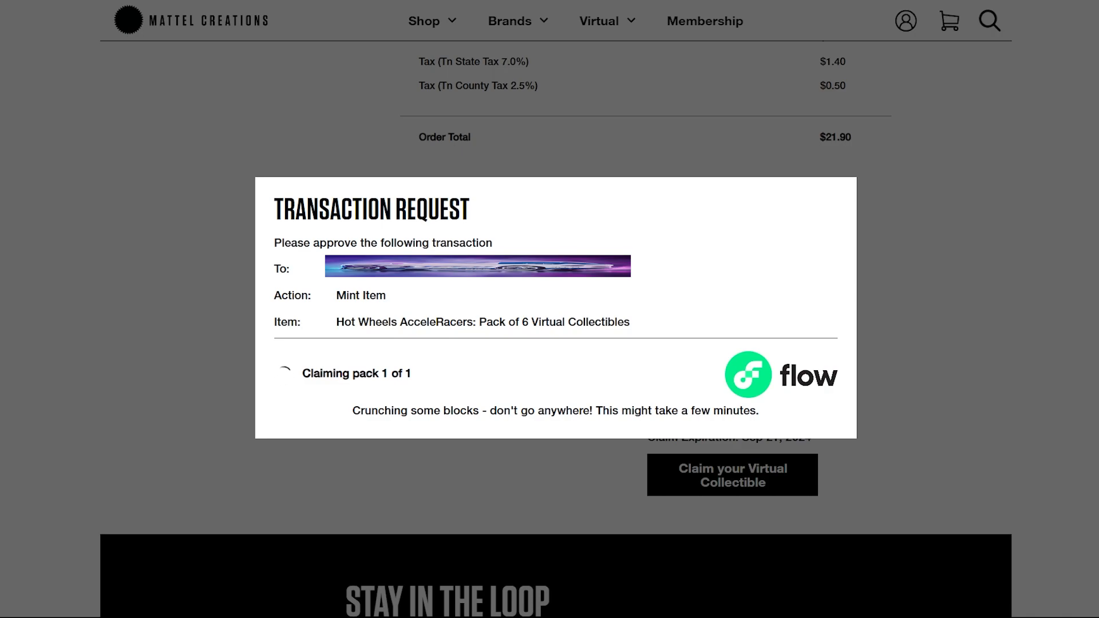
{"action": "mouse_move", "coordinate": [969, 306]}
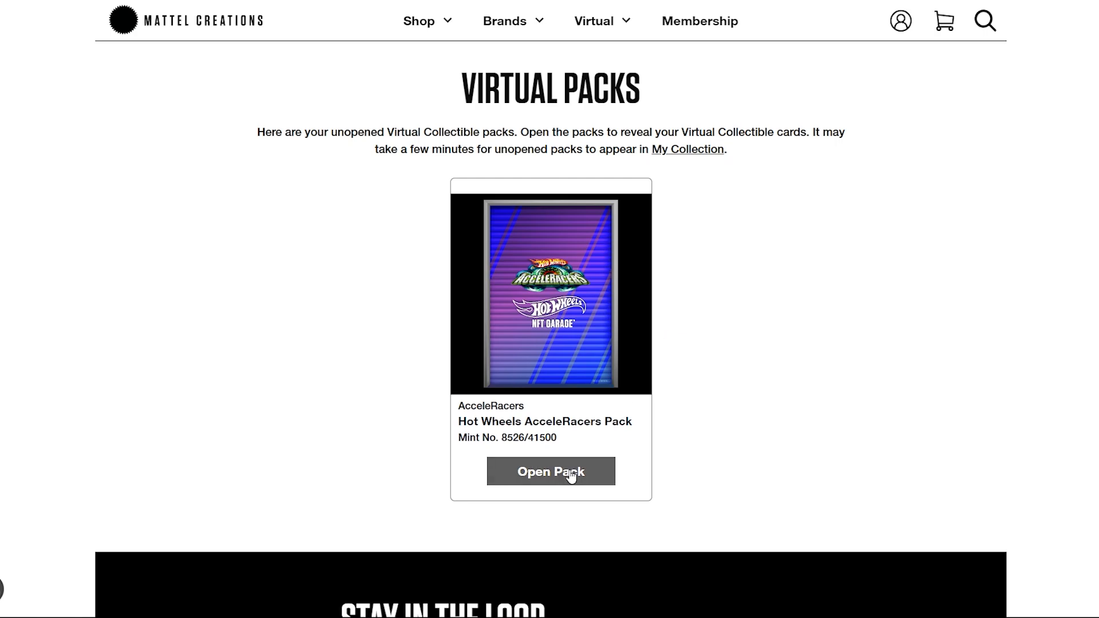
Step: Reveal the AcceleRacers pack's six cards, including Power Rage #3, Rivited #11 and Spine Buster #7
{"action": "left_click", "coordinate": [550, 472]}
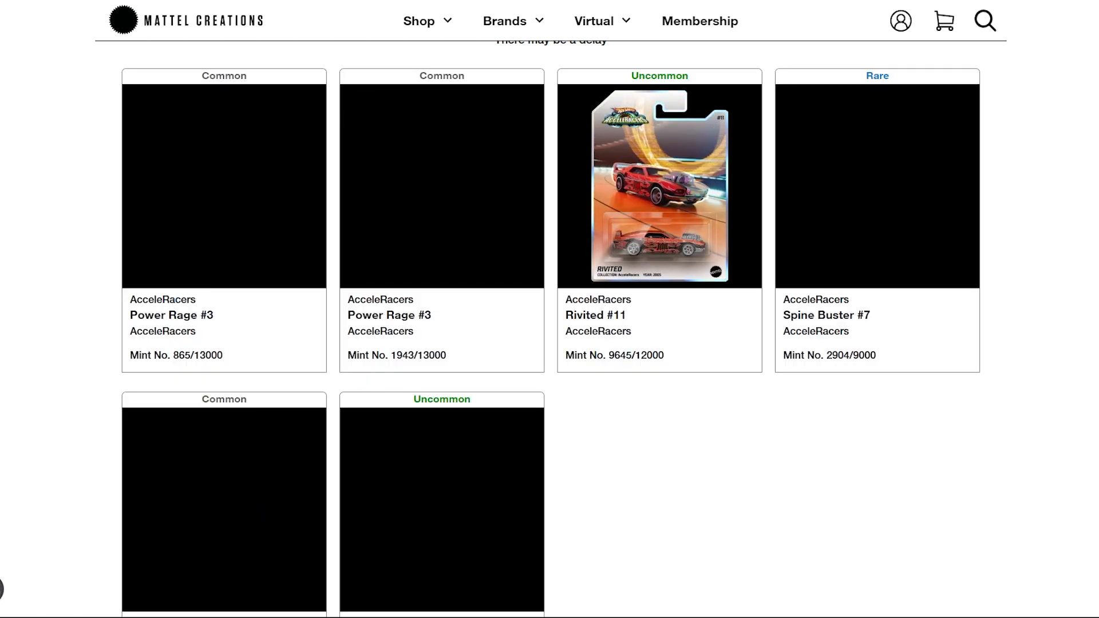
Step: Scroll the results page to view all six loaded cards, including Hollowback #8 and Power Rage #5
{"action": "scroll", "scroll_direction": "down", "scroll_amount": 3}
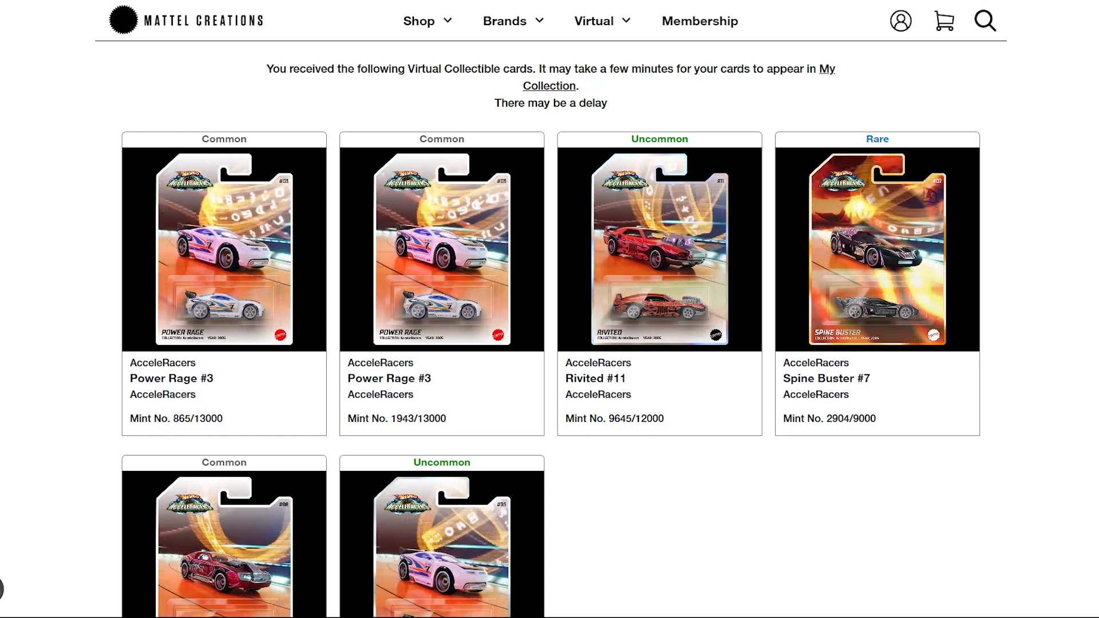
{"action": "scroll", "scroll_direction": "down", "scroll_amount": 3}
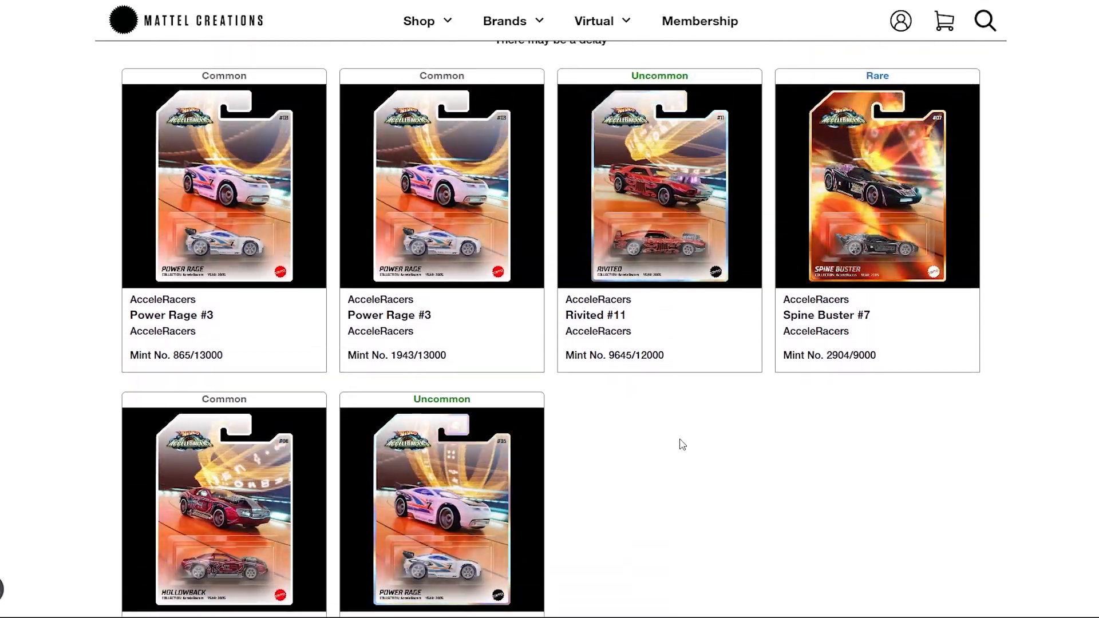
{"action": "scroll", "scroll_direction": "down", "scroll_amount": 3}
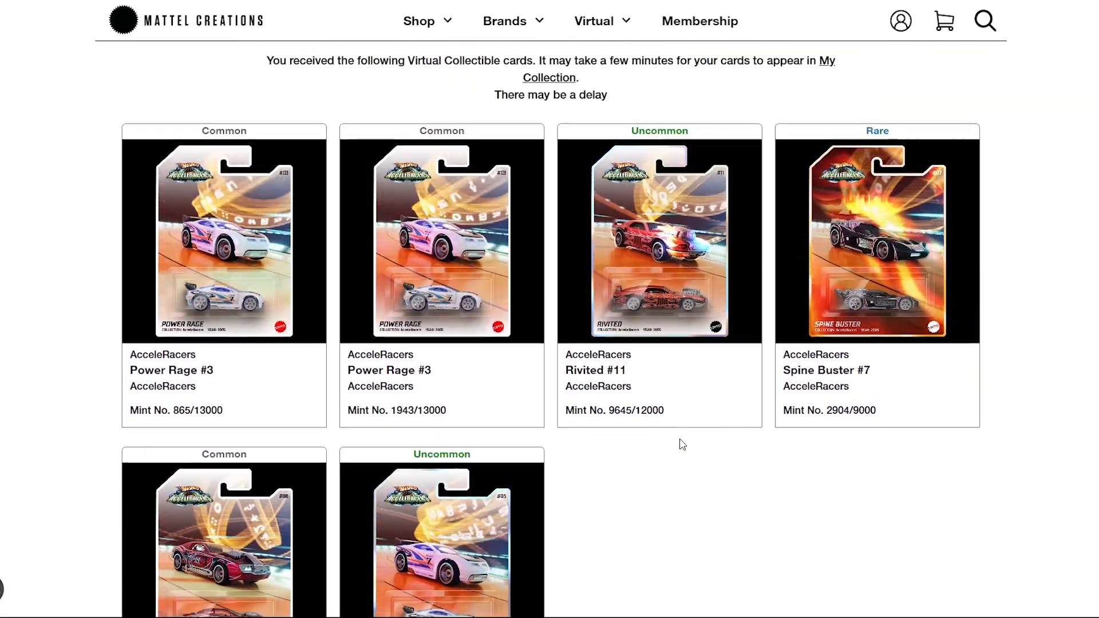
{"action": "scroll", "scroll_direction": "down", "scroll_amount": 3}
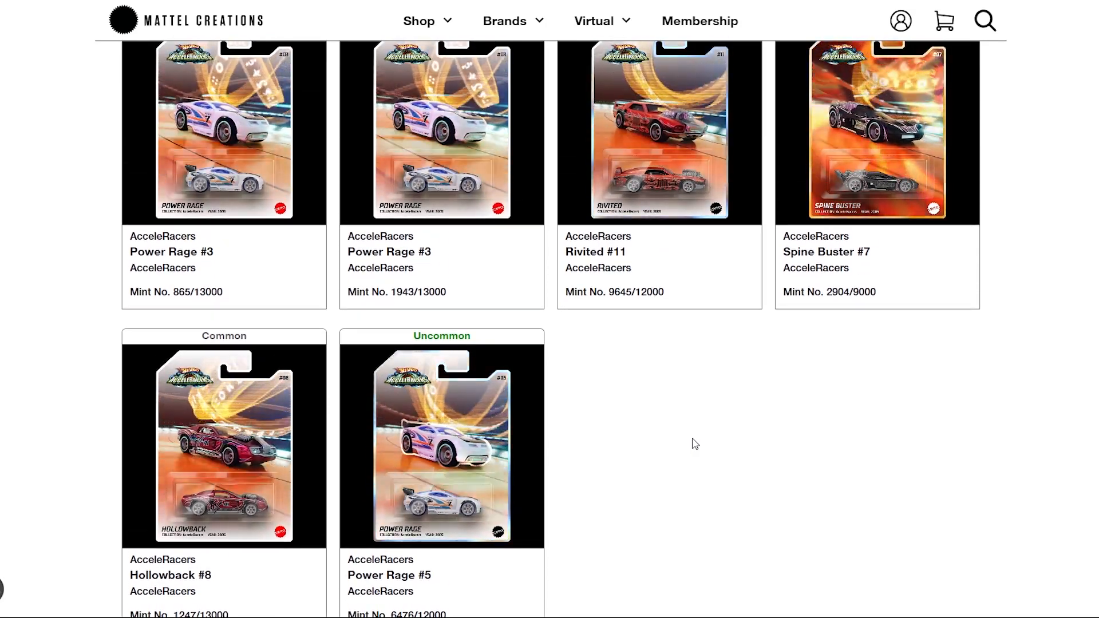
{"action": "scroll", "scroll_direction": "down", "scroll_amount": 3}
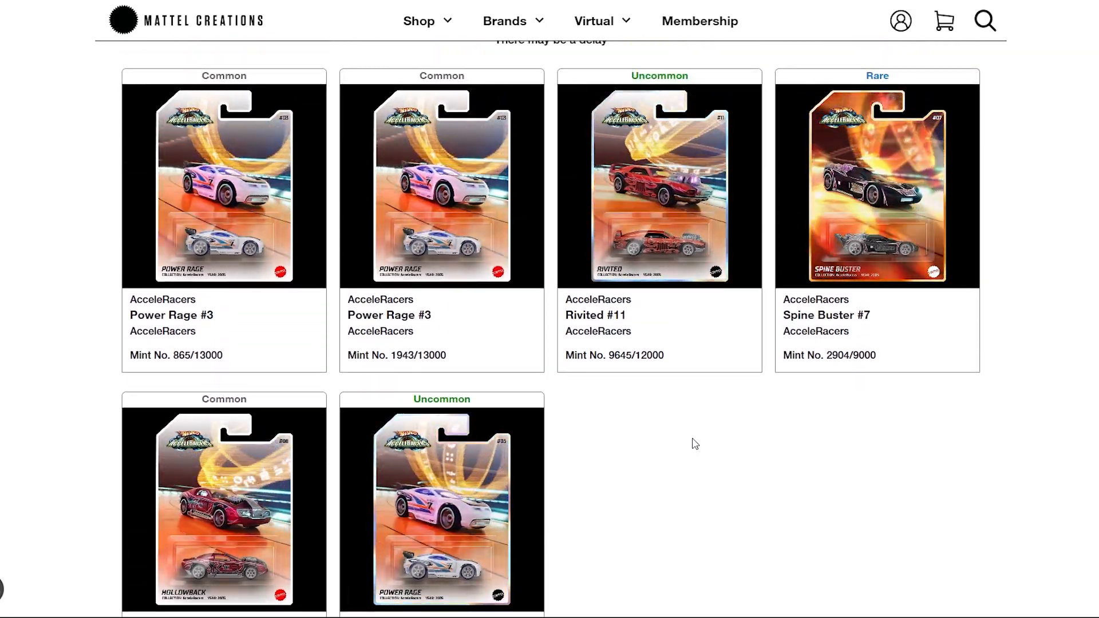